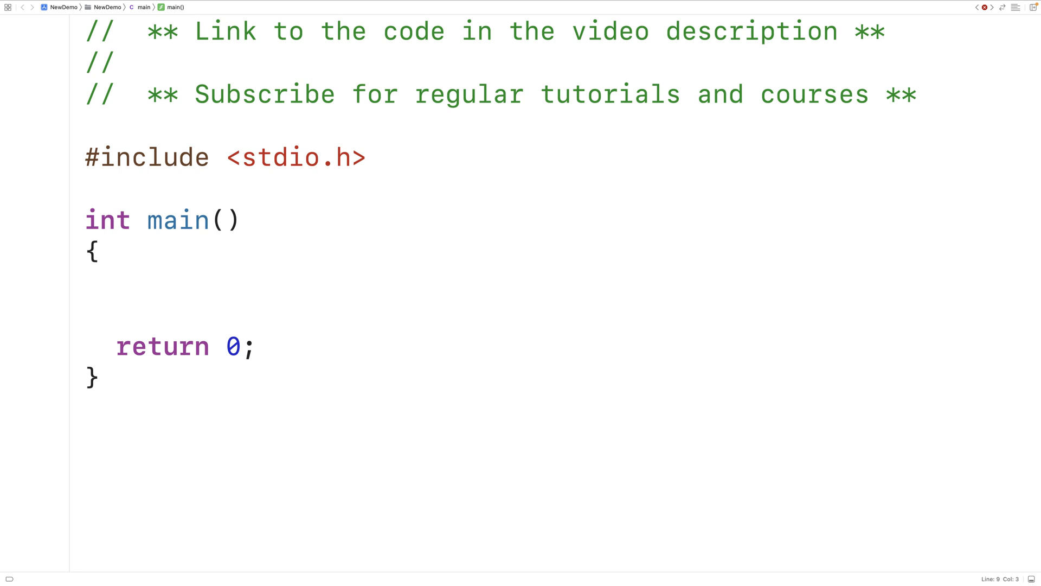
- Type the comment // angle3 + angle2 + angle1 == 180 on the empty line inside main()
left_click(116, 284)
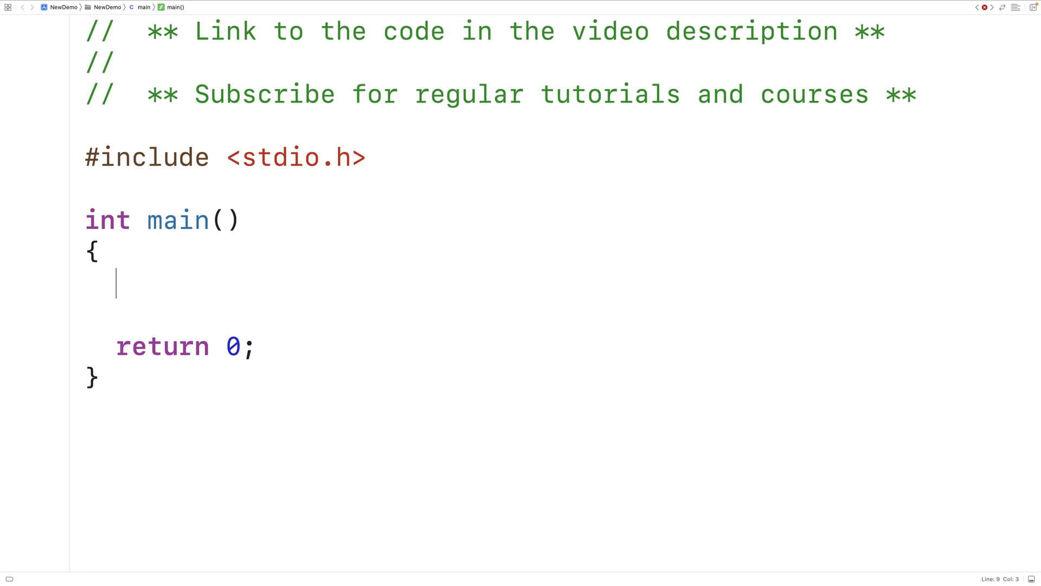
type("// angle")
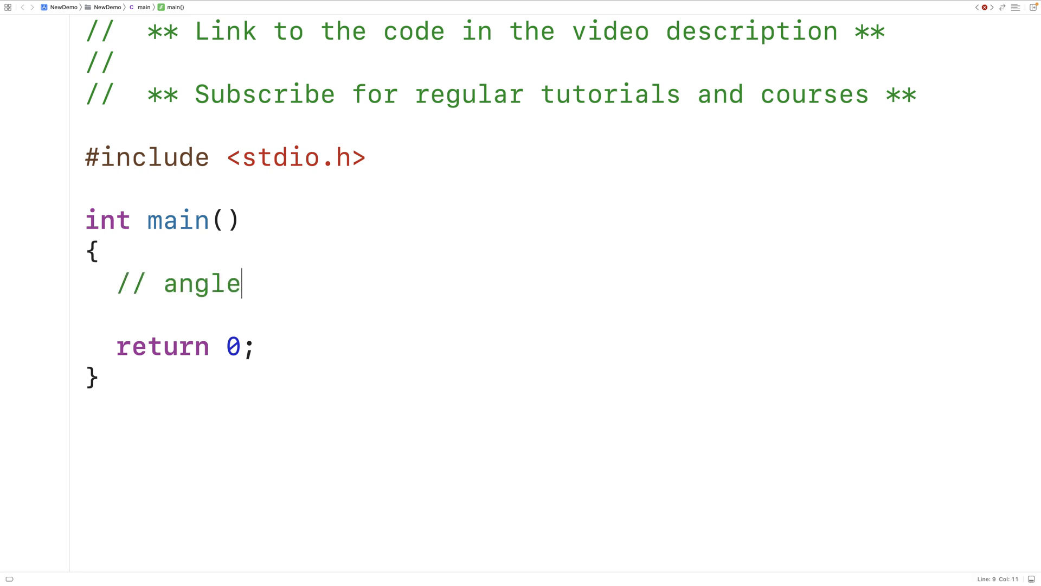
type("3 + angle")
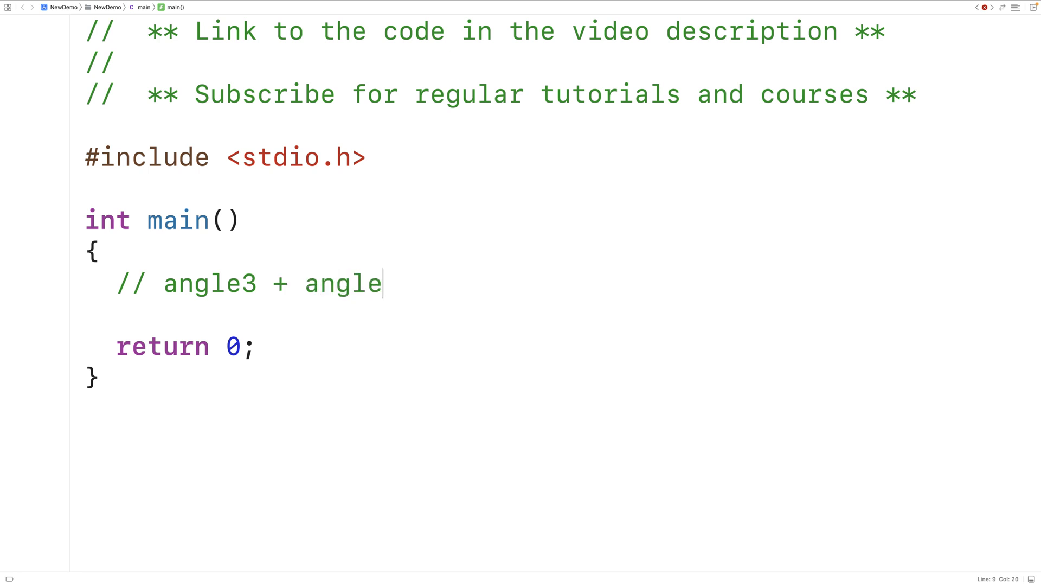
type("2 + an")
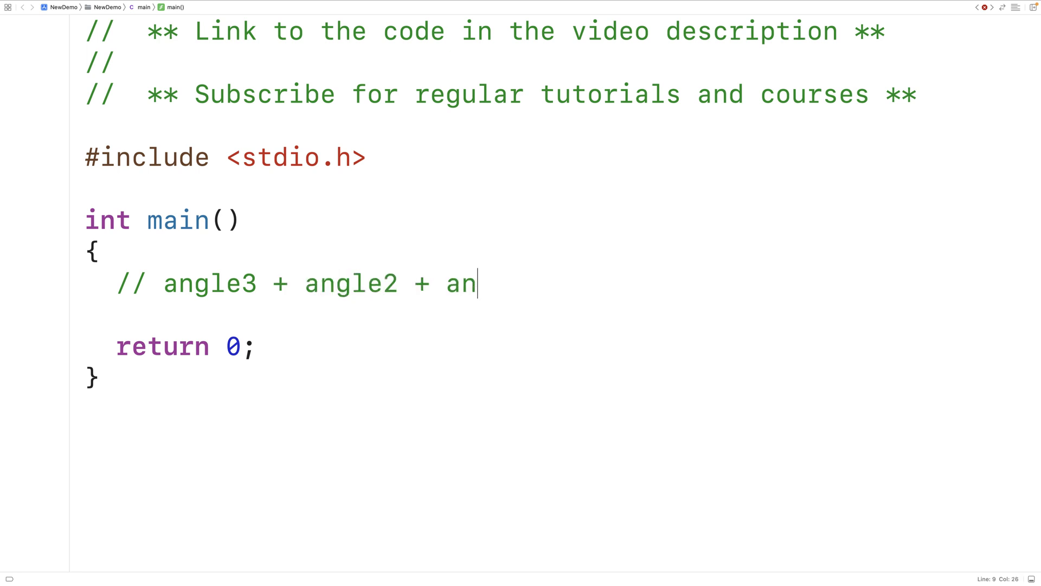
type("gle1")
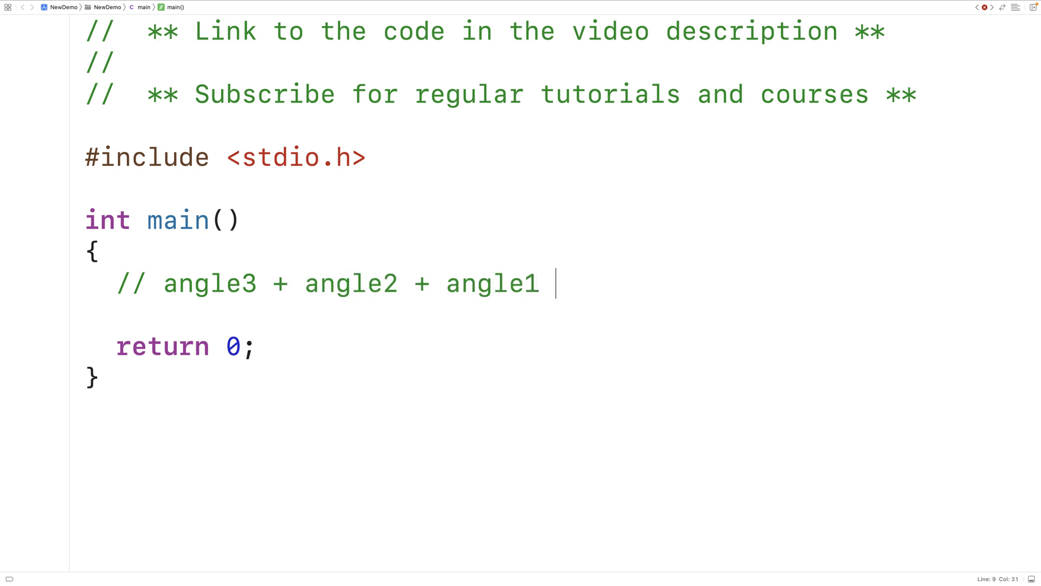
type("== 1")
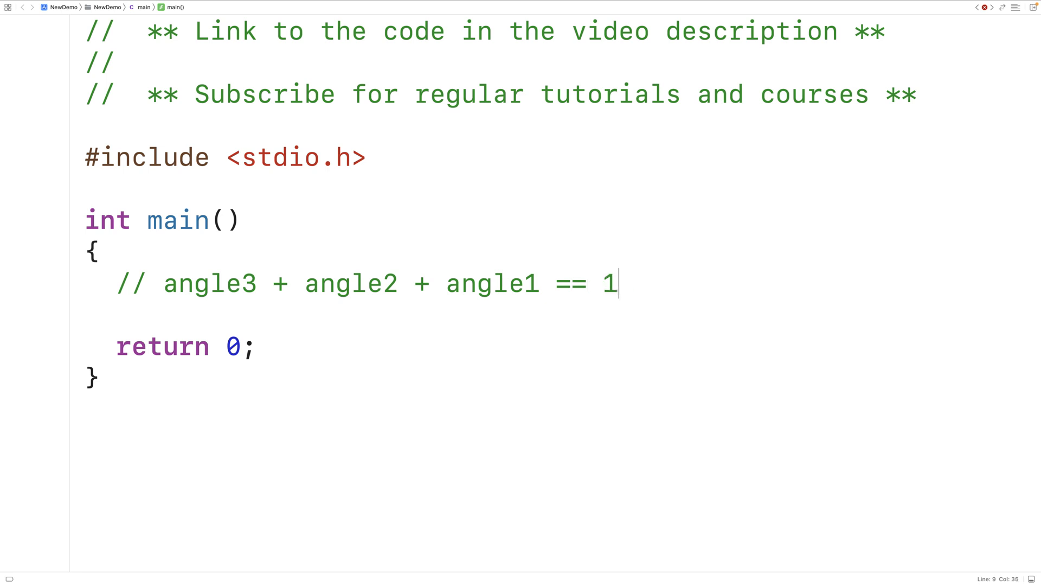
type("80")
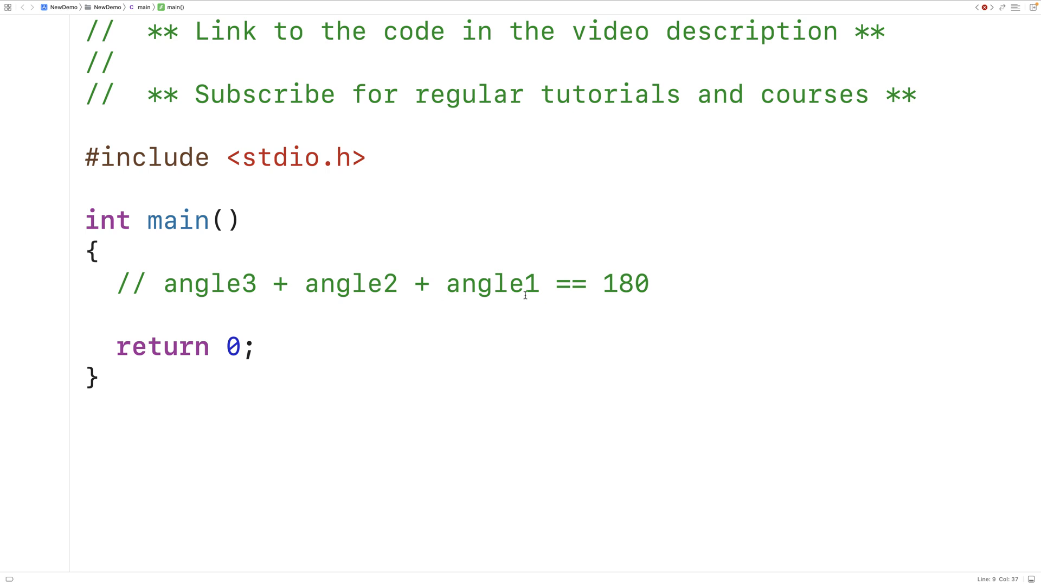
- Rewrite the comment as the statement angle3 = 180 - angle1 - angle2;
key("Backspace")
type(" -")
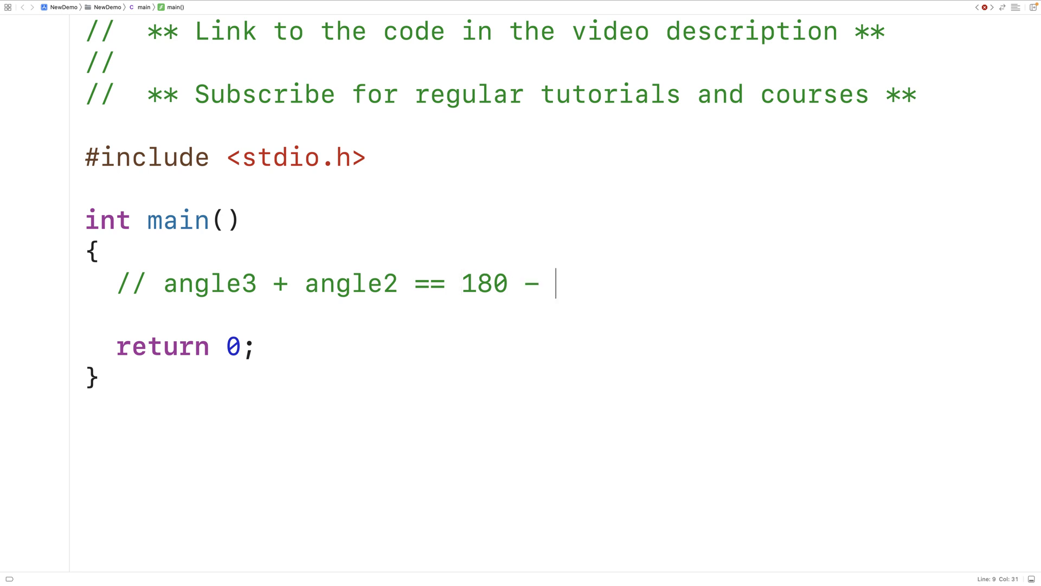
type("angle1")
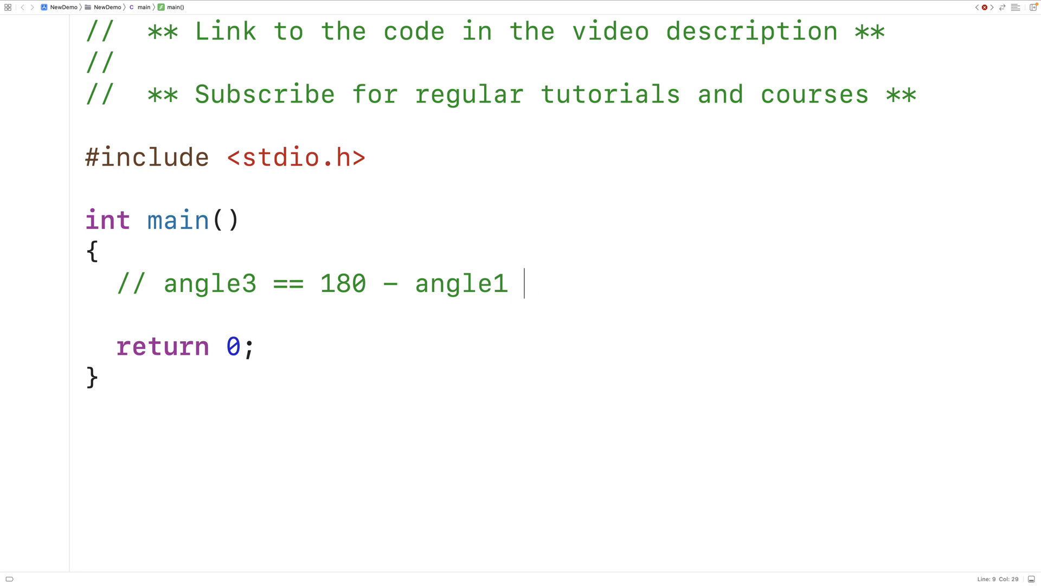
type("- angle2")
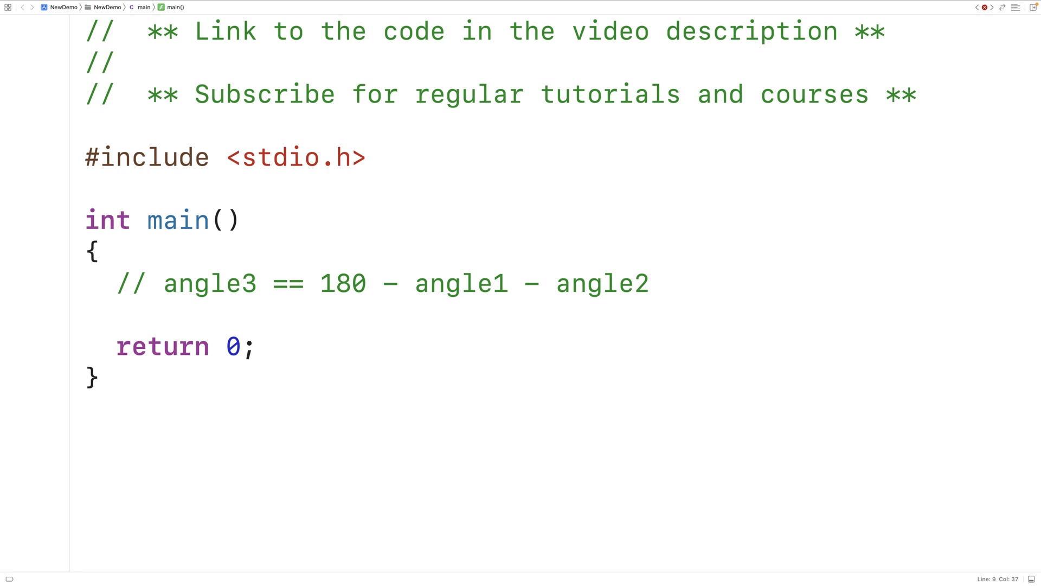
type(";")
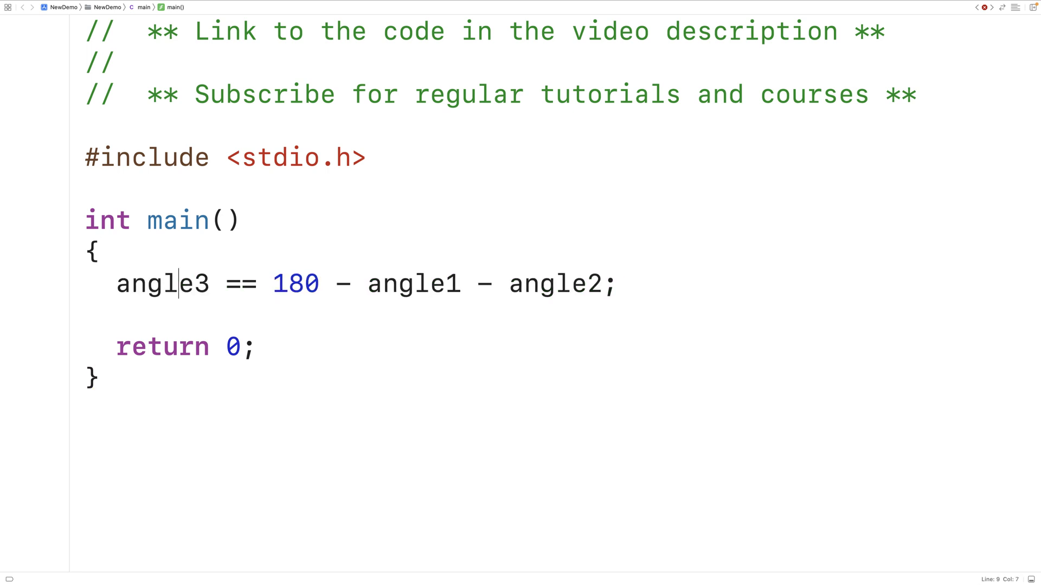
key("Backspace")
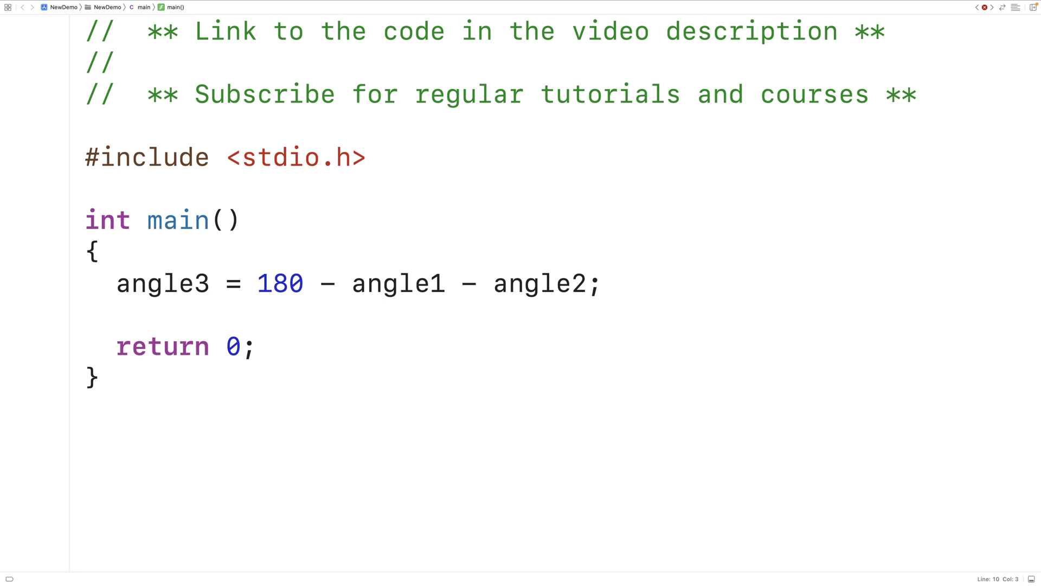
- Add the declaration double angle1, angle2, angle3; above the angle3 calculation
left_click(243, 284)
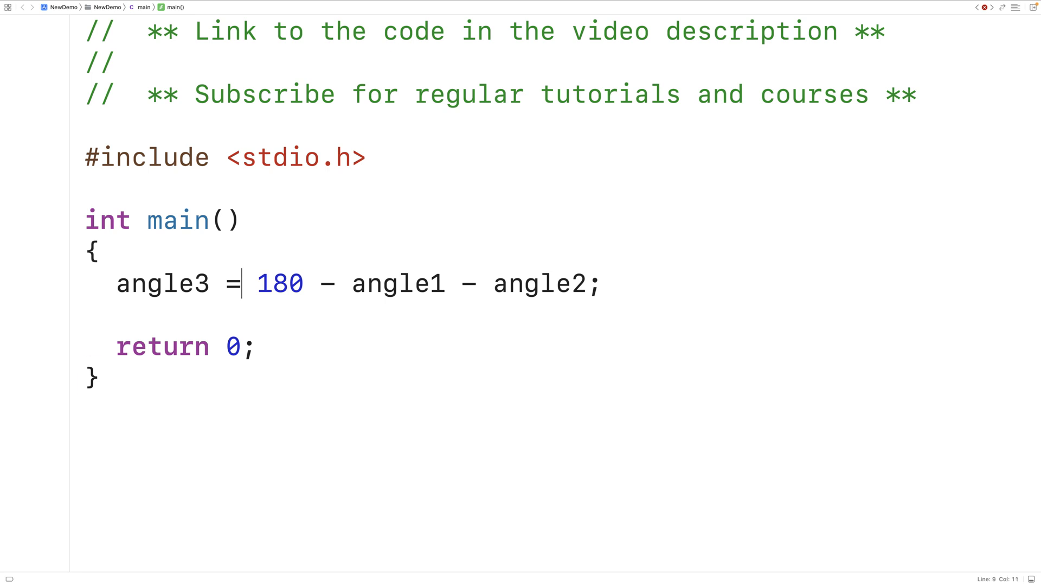
type("double angle")
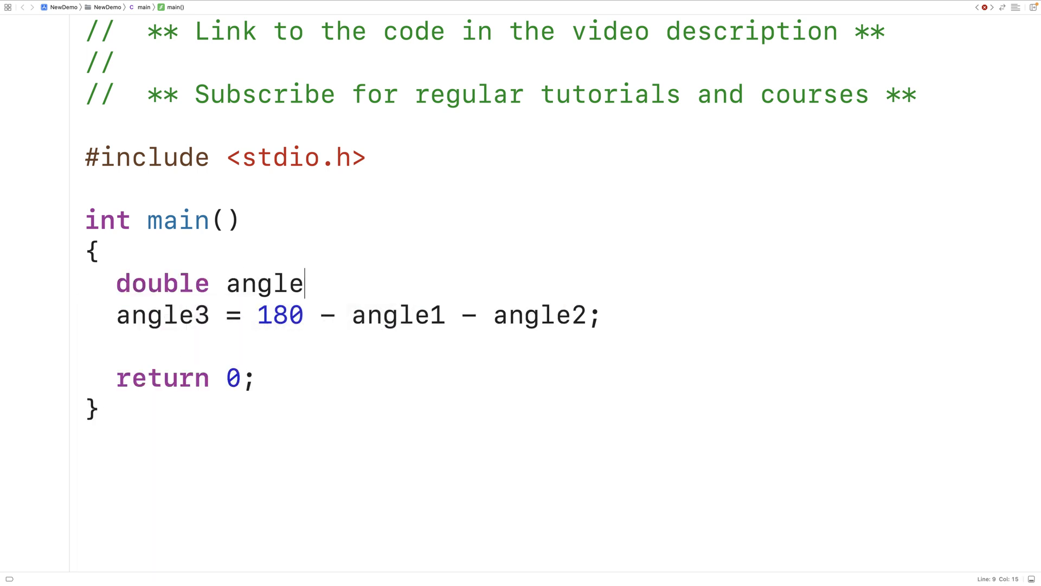
type("1, angle2,")
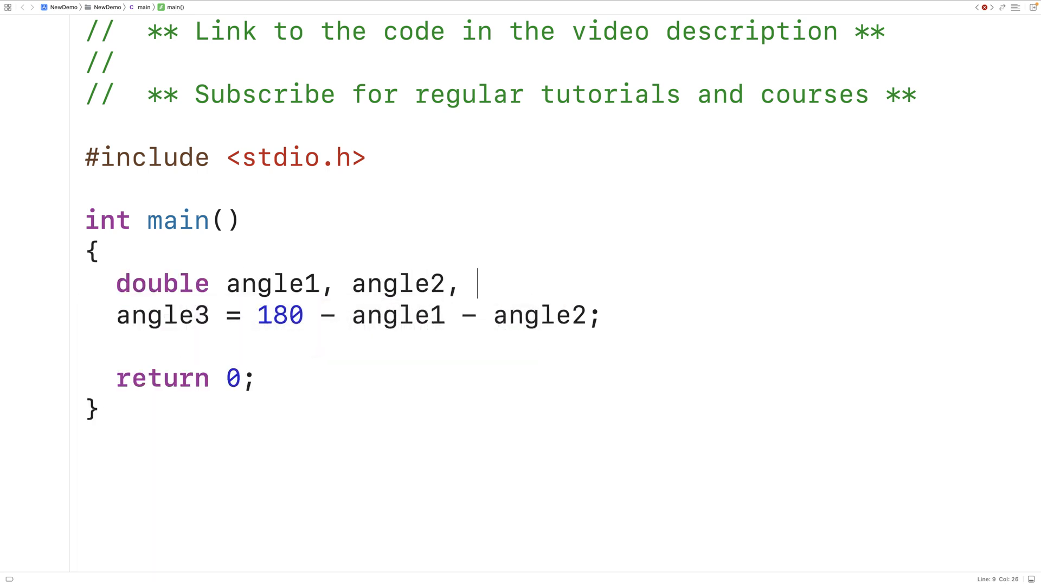
type("angle3;")
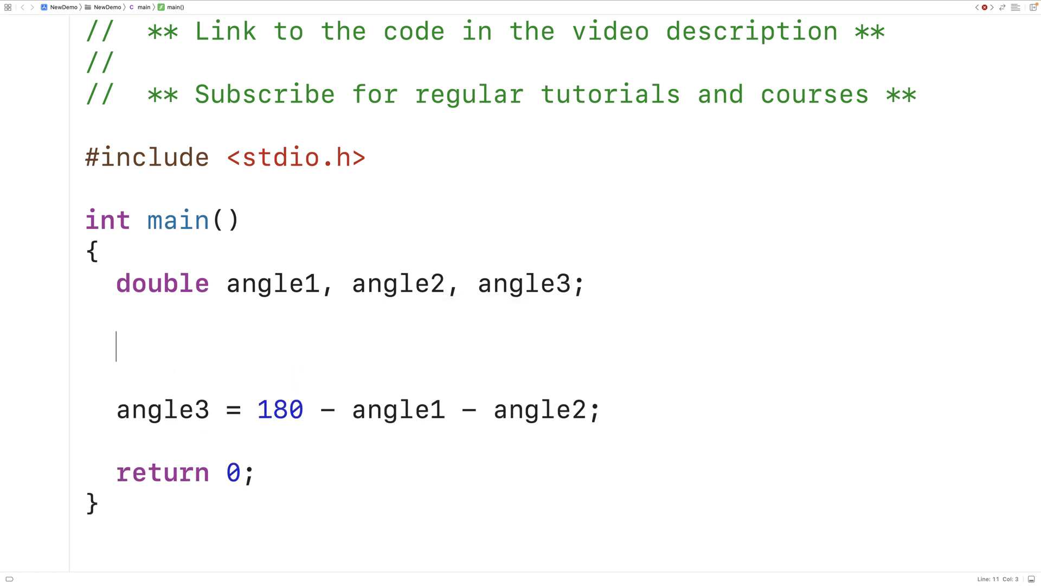
- Prompt with printf("angle1: ") and read angle1 using scanf("%lf", &angle1)
type("printf(")
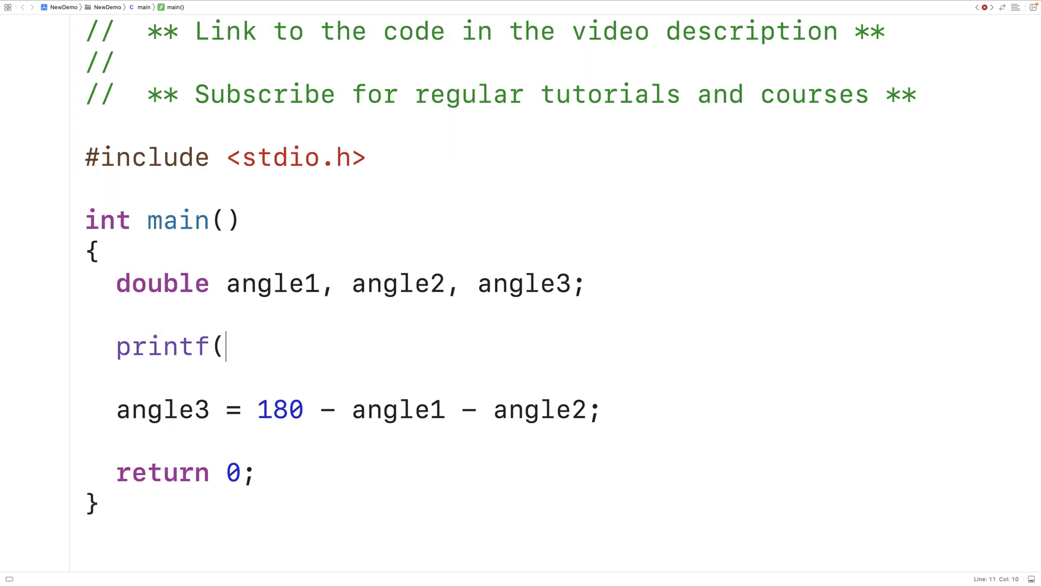
type("\"angle1: \");")
type("scanf(")
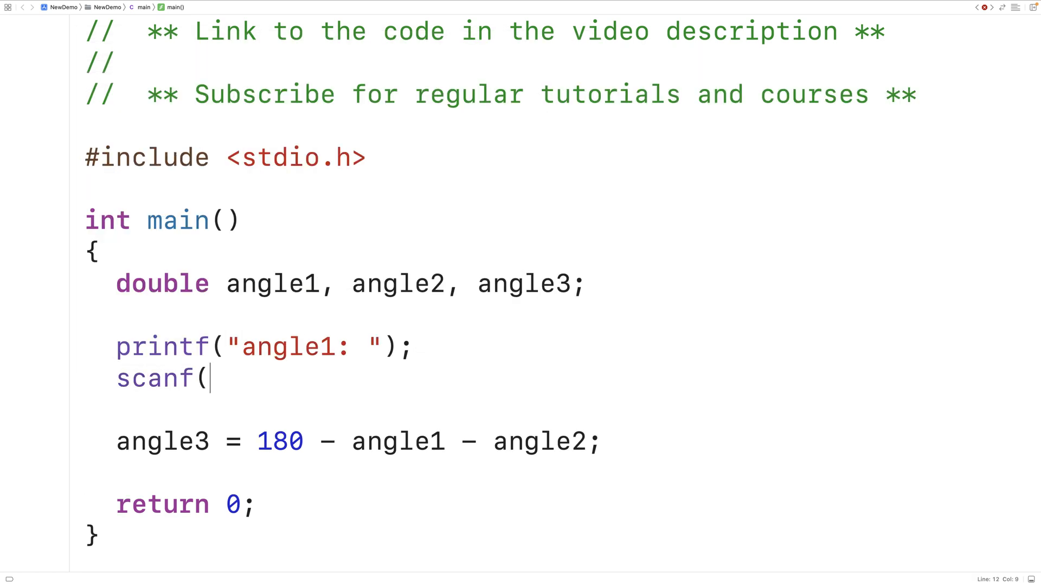
type("\"%lf\")")
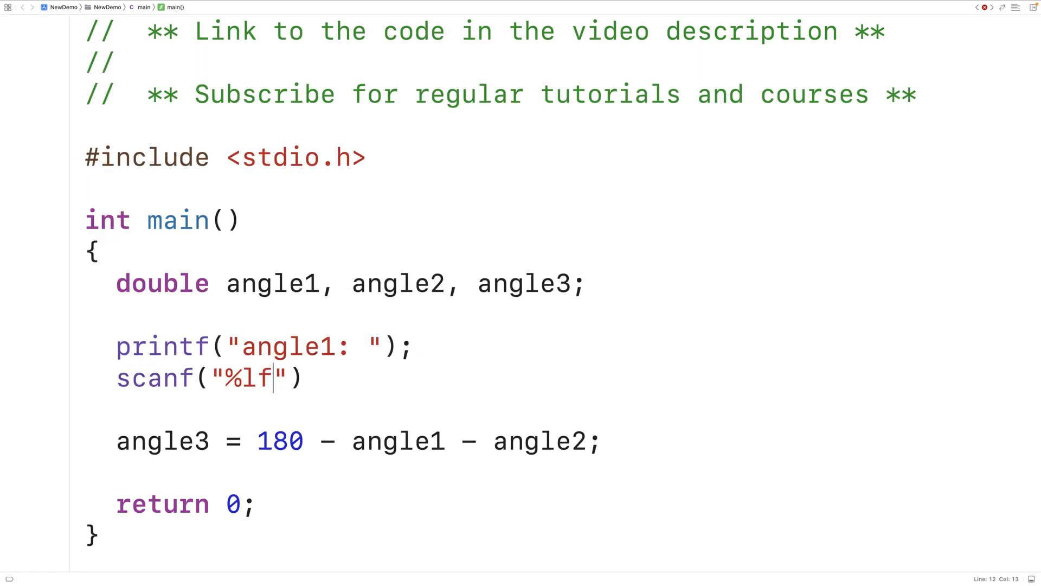
type(", &angle1")
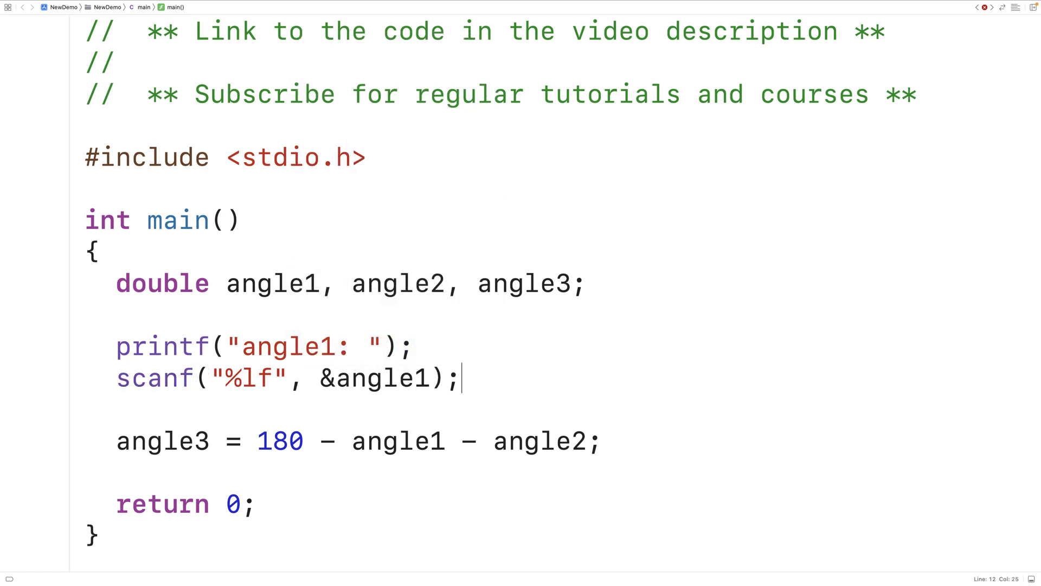
- Prompt with printf("angle2: ") and read angle2 using scanf("%lf", &angle2)
type("printf(\"\")")
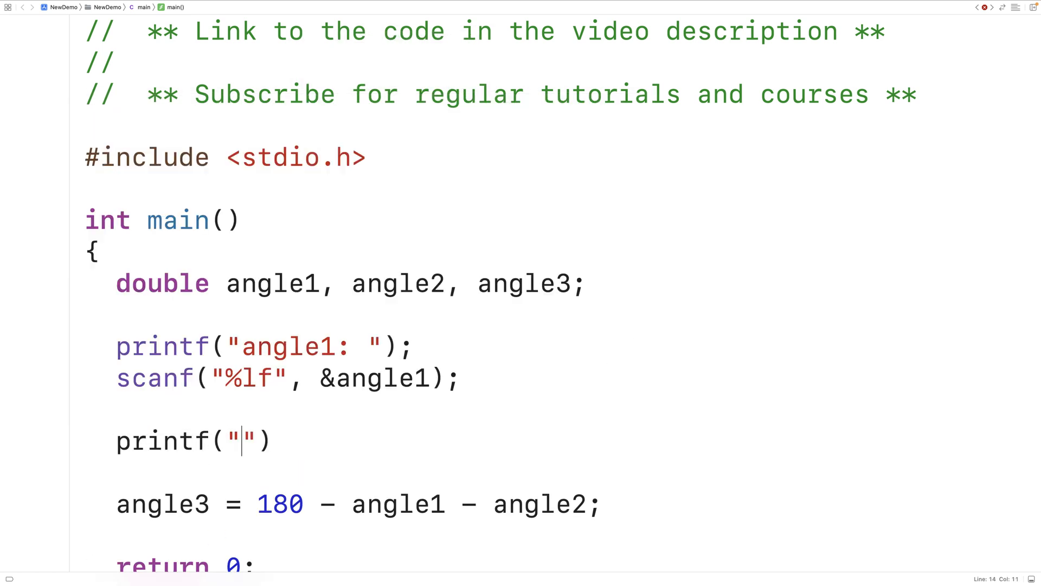
type("angle2:")
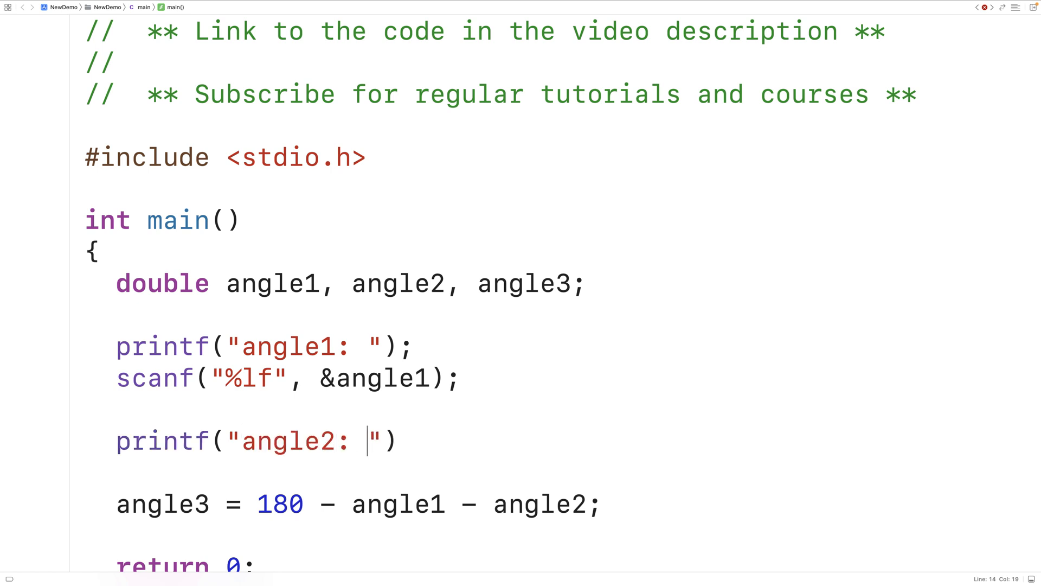
type("scanf(\"%lf\",")
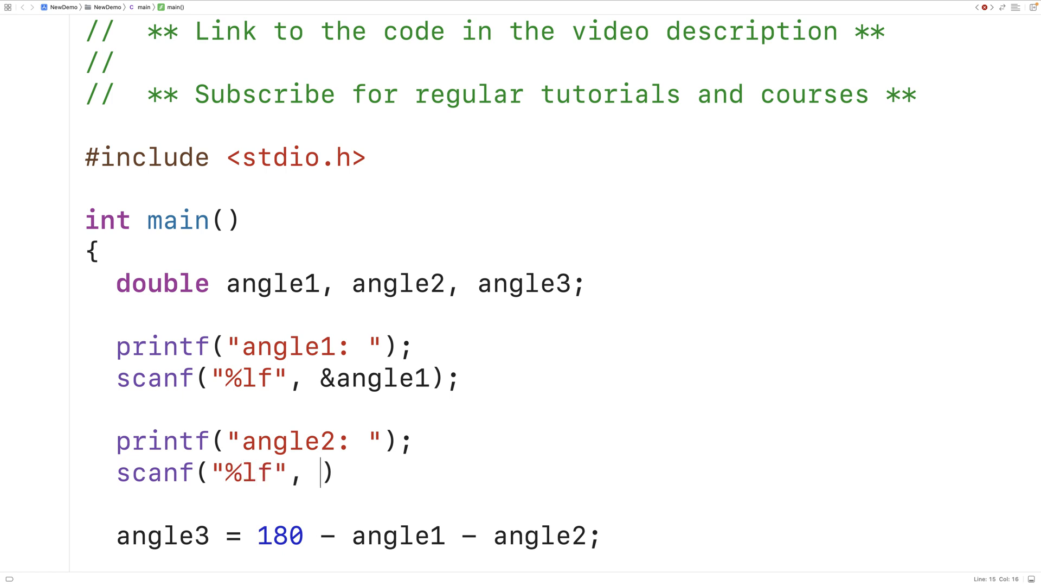
type("&angle2")
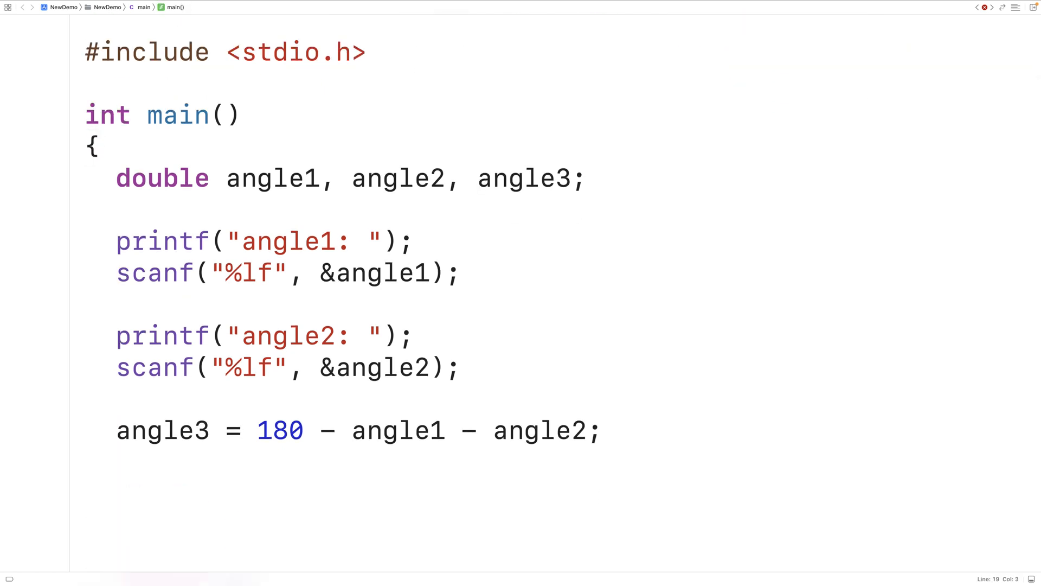
- Add printf("angle3: %f\n", angle3); after the calculation
type("printf(\"angle3\")")
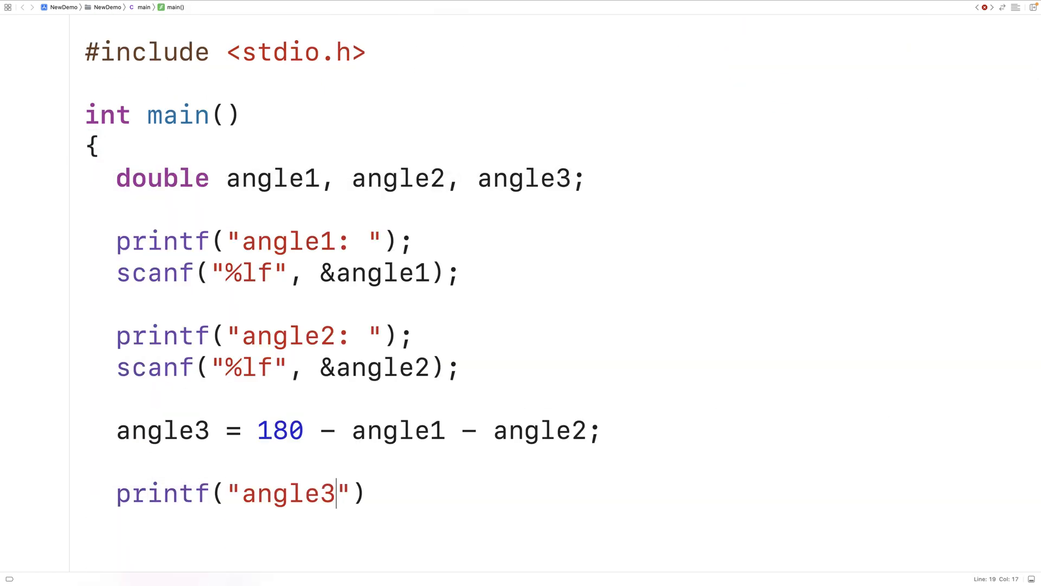
type(": %f\\n")
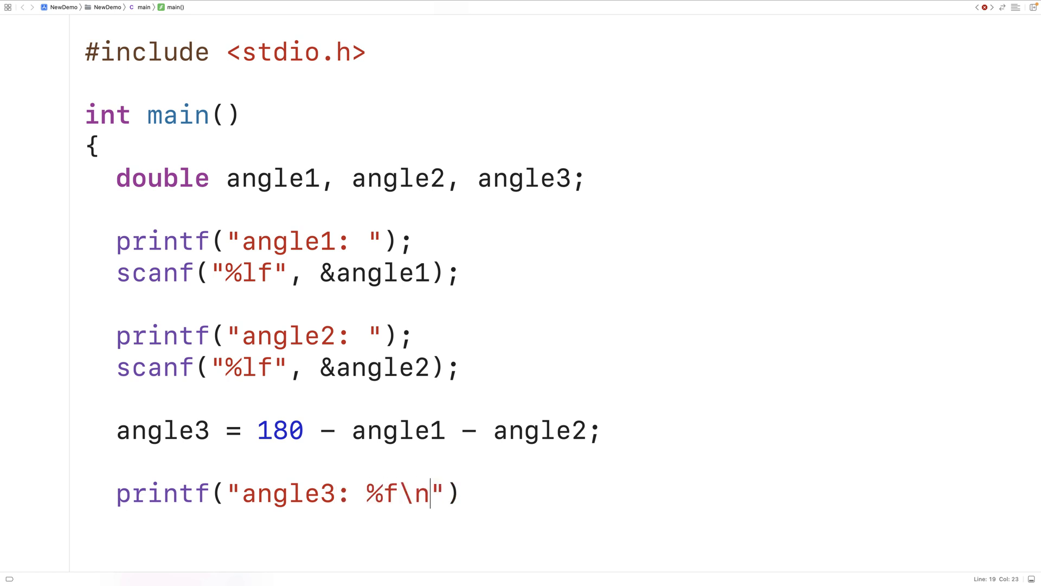
type(", angle3);")
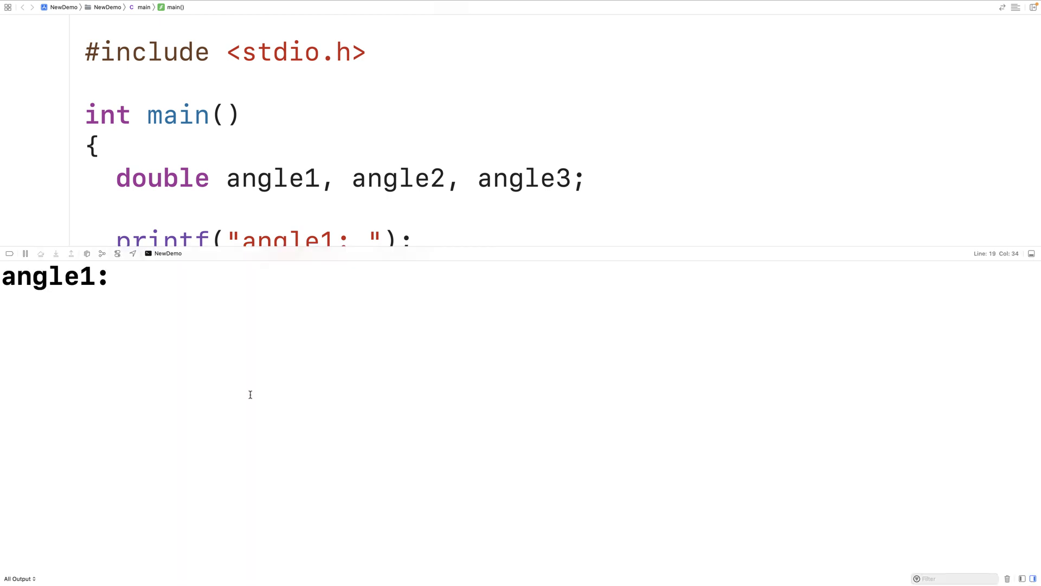
type("45")
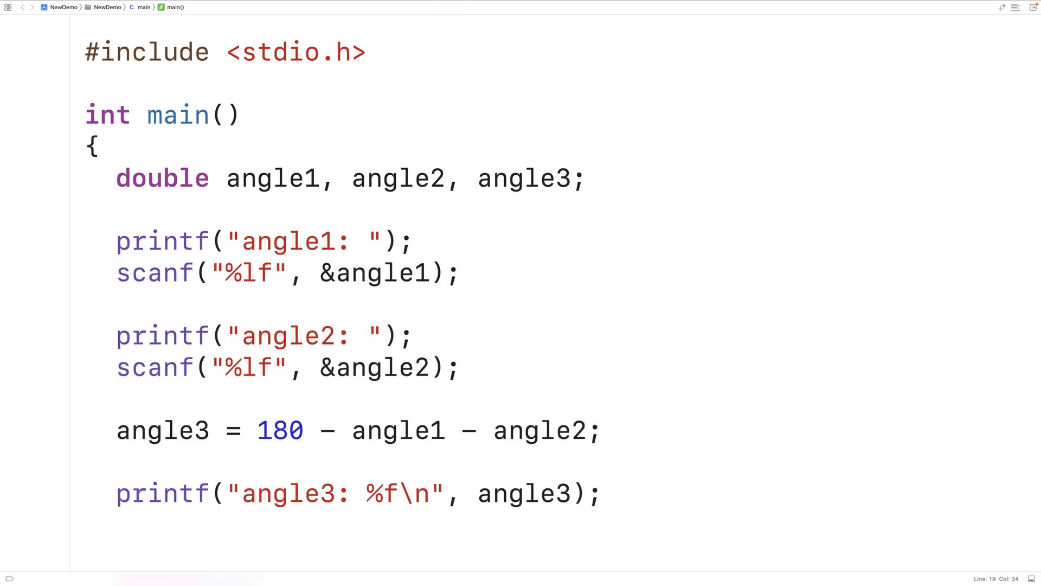
left_click(601, 493)
type("200")
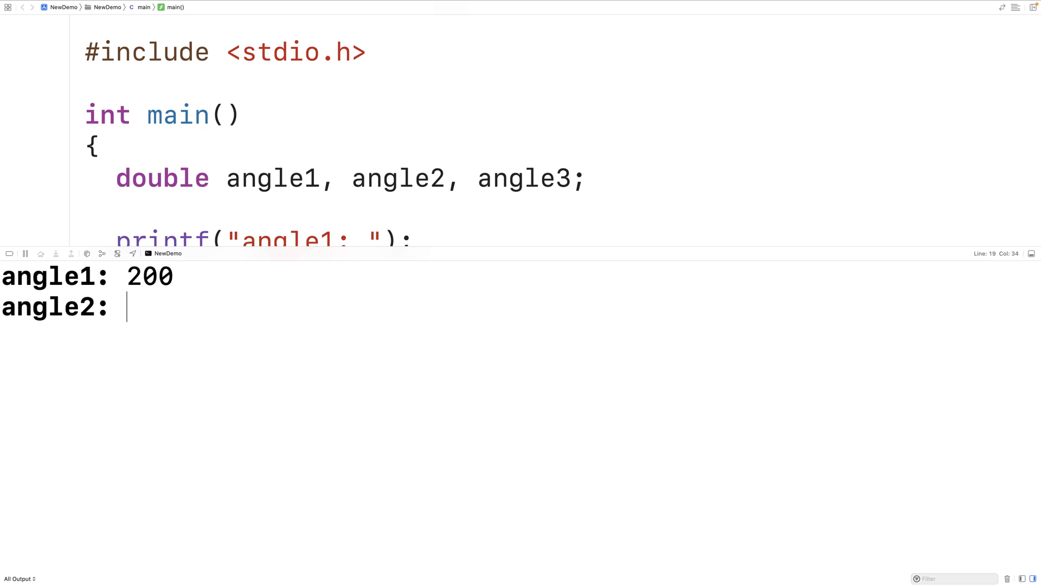
type("400")
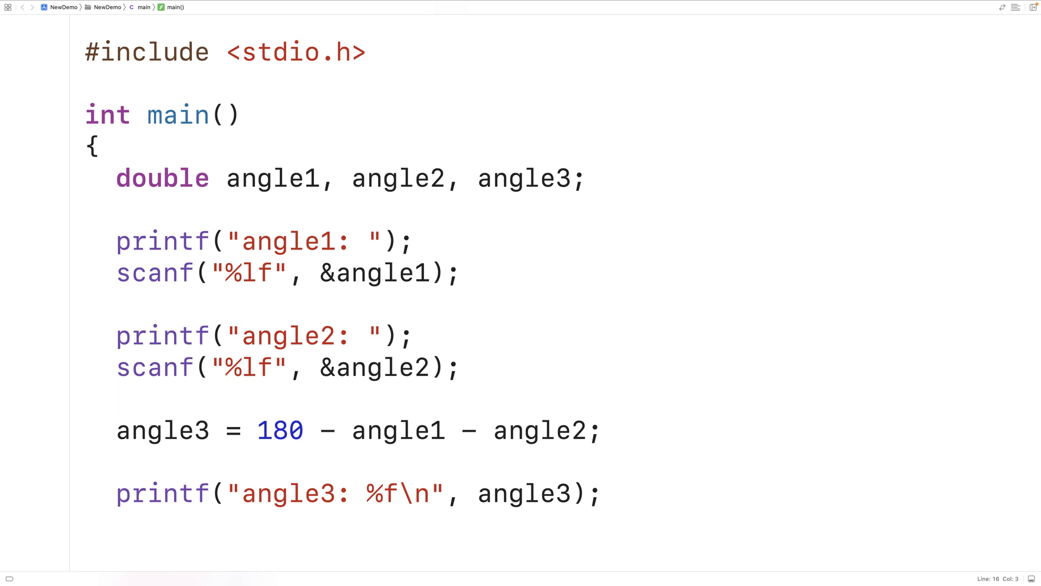
- Start the if condition requiring angle1 and angle2 each between 0 and 180
type("if ((angle1")
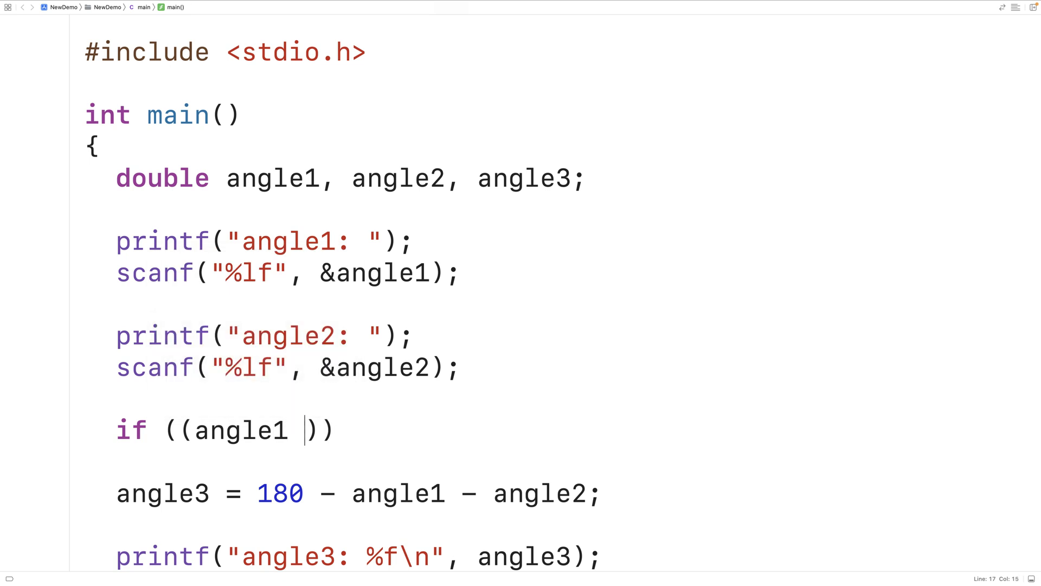
type("> 0 && angle1 < 12")
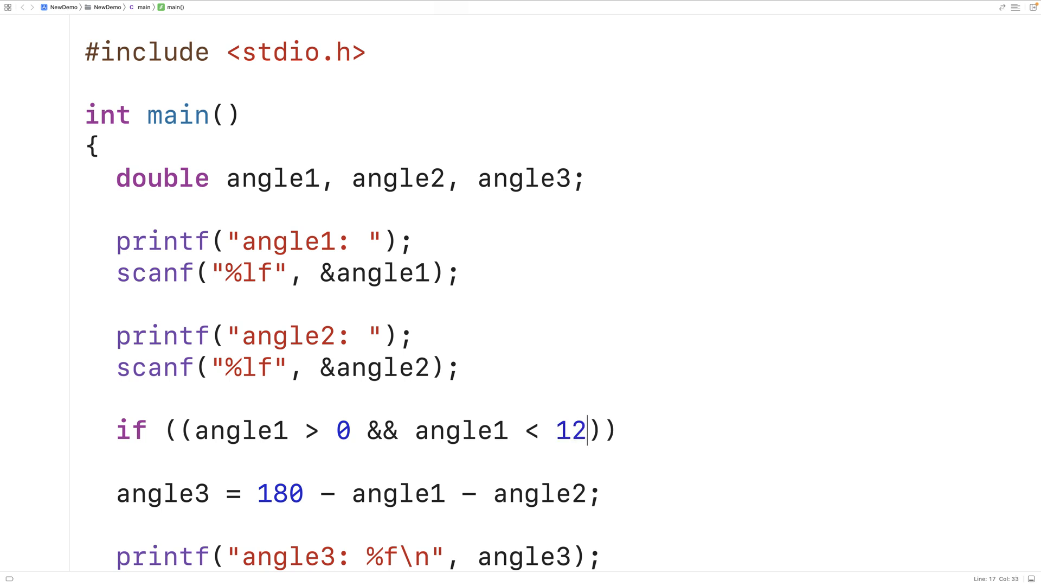
type("80")
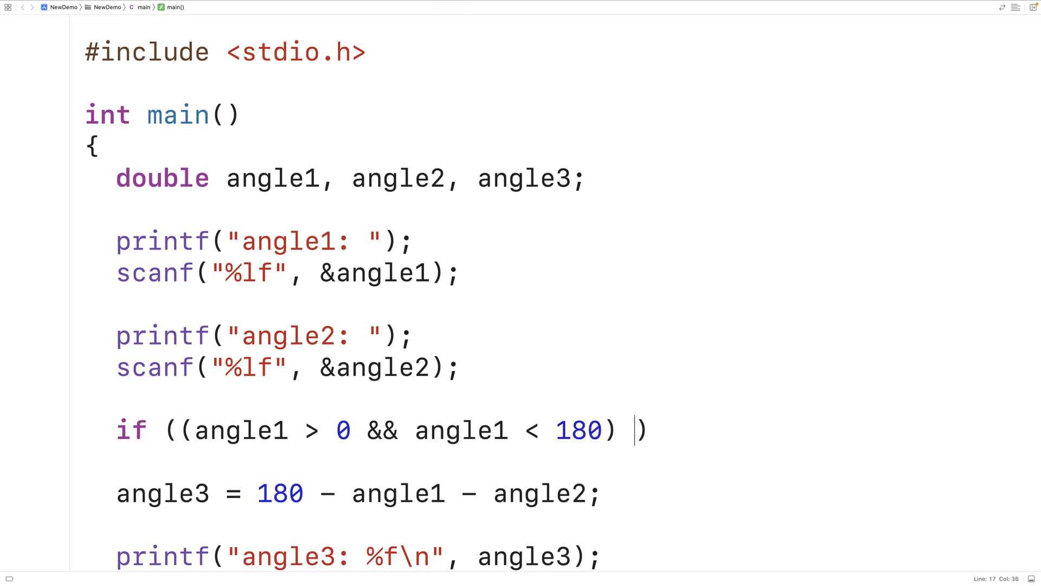
type("&&")
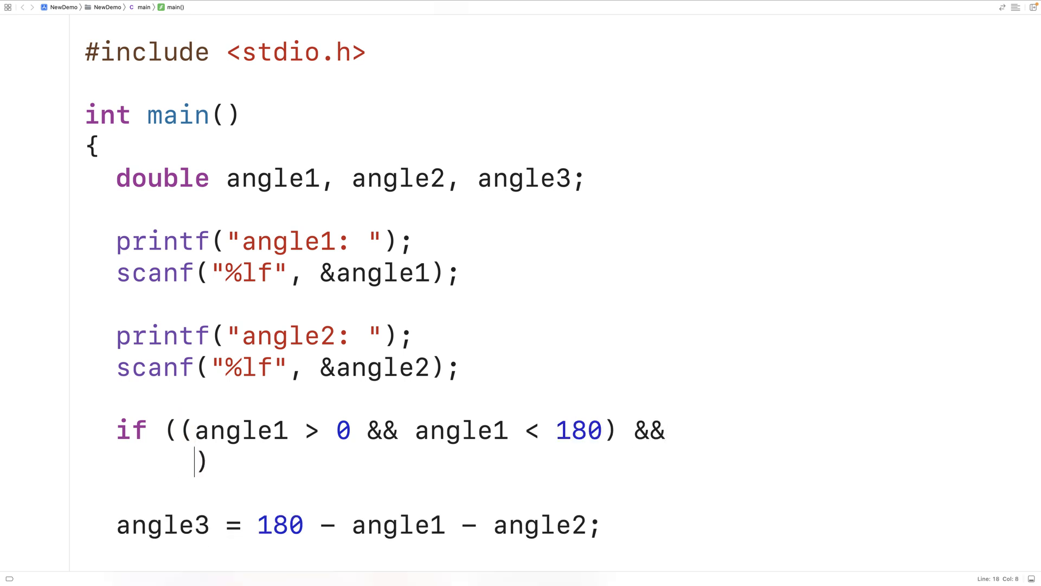
type("(n")
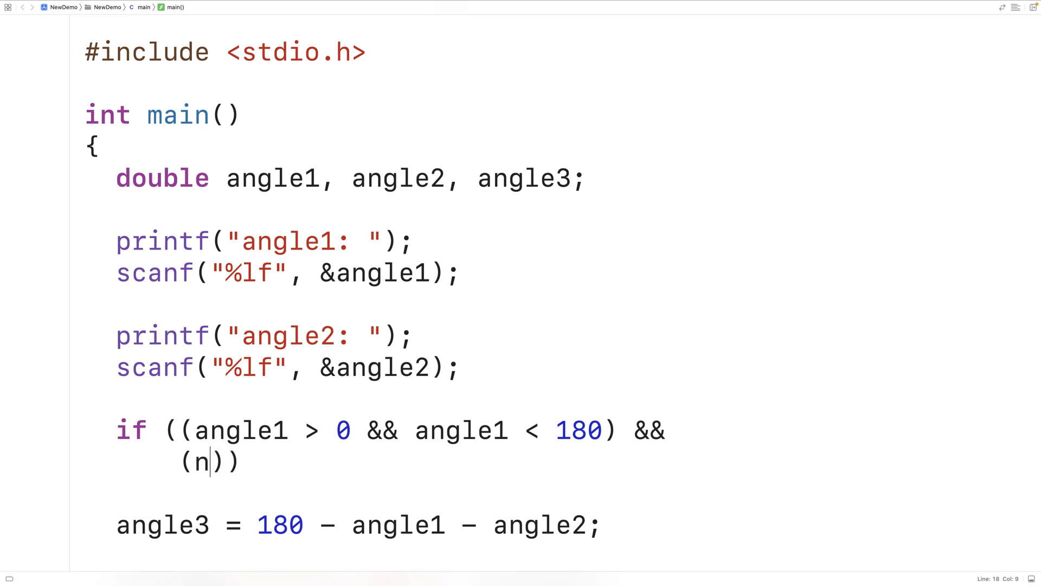
type("angle2 >")
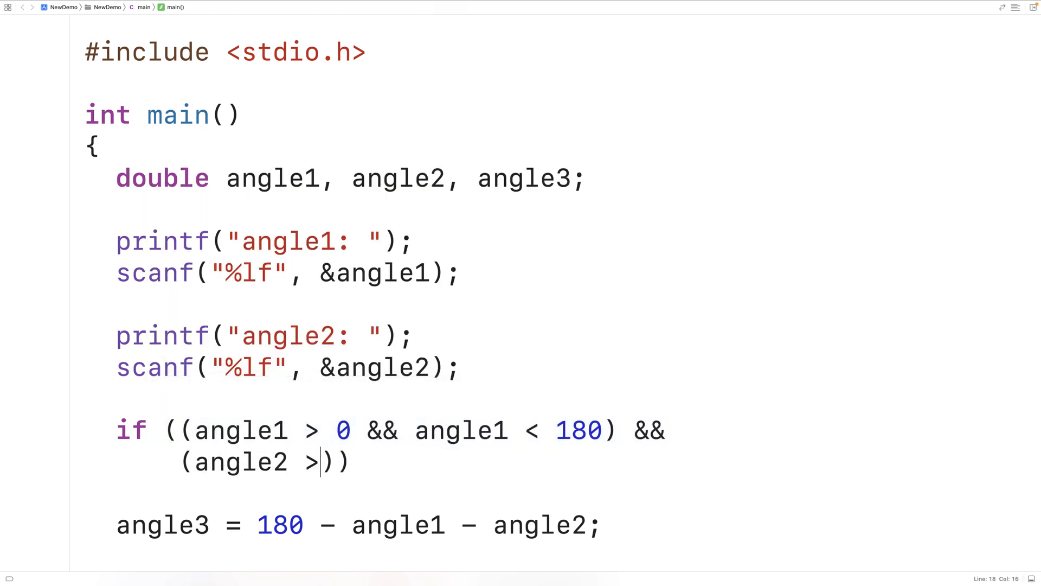
type("0 && angle2 <")
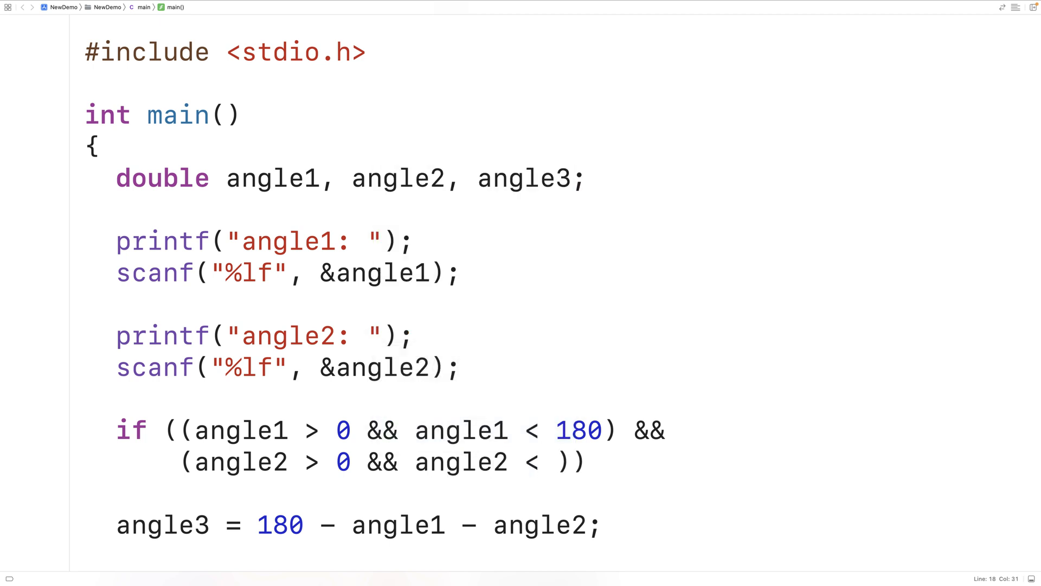
type("180")
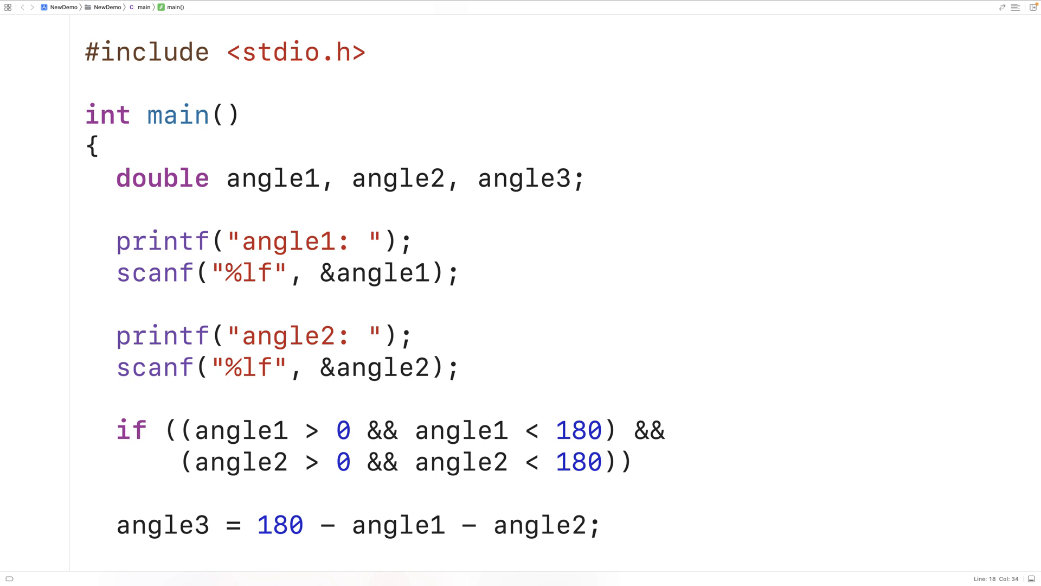
- Add the condition that (angle1 + angle2) is below 180
left_click(604, 462)
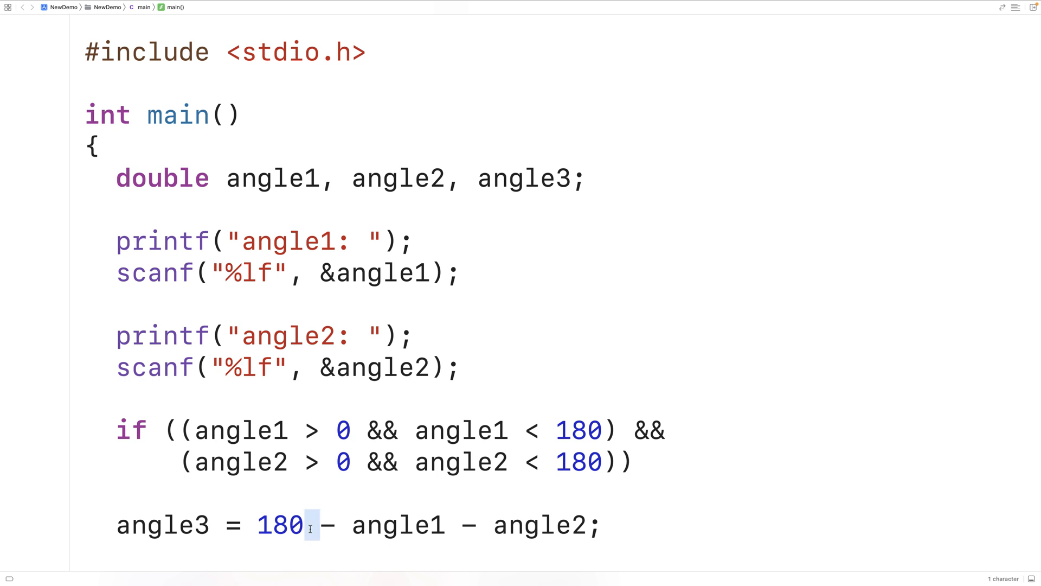
left_click_drag(309, 524, 588, 524)
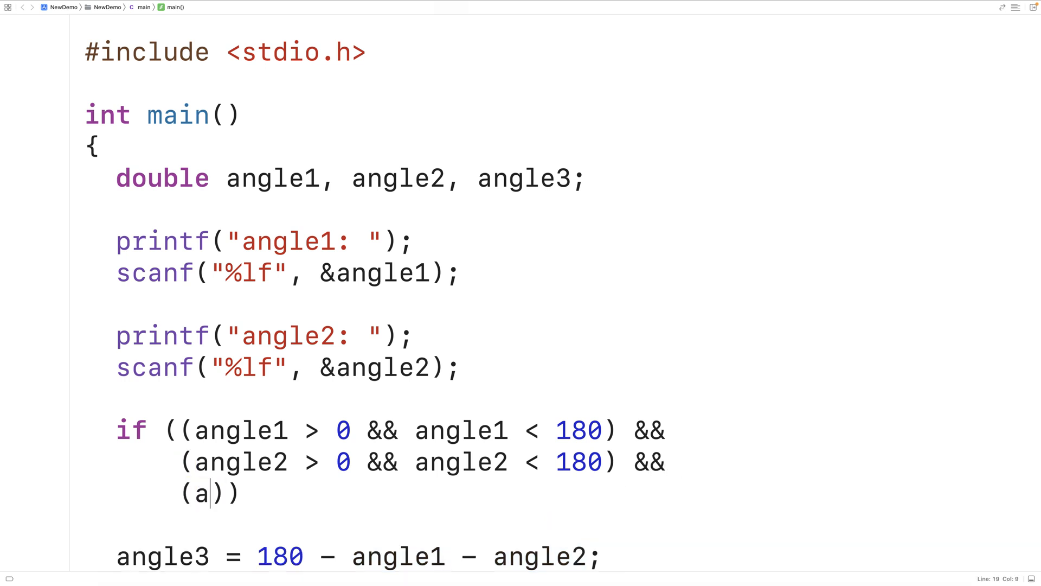
type("ngle1 + angle2")
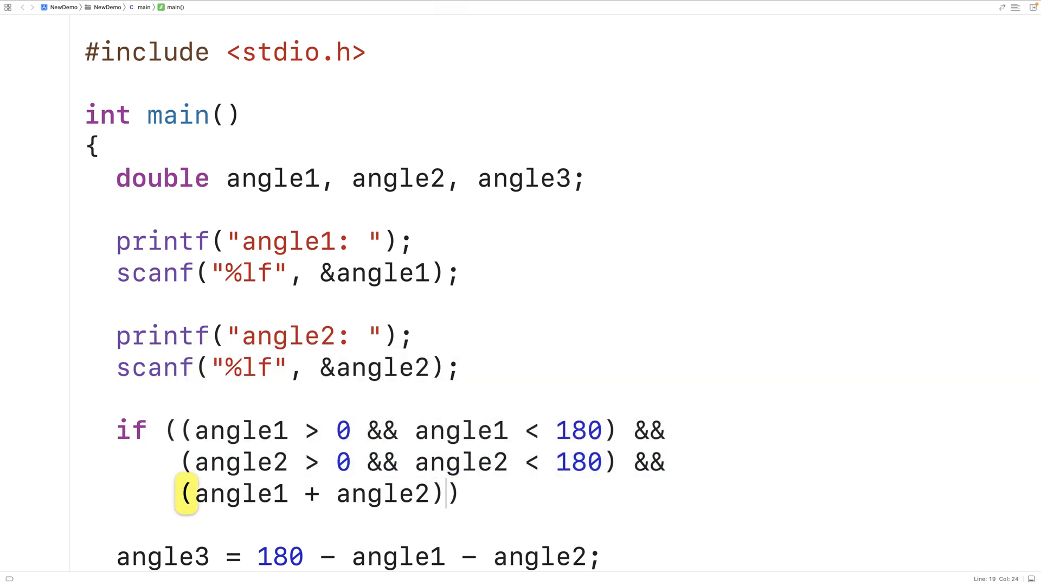
left_click(225, 494)
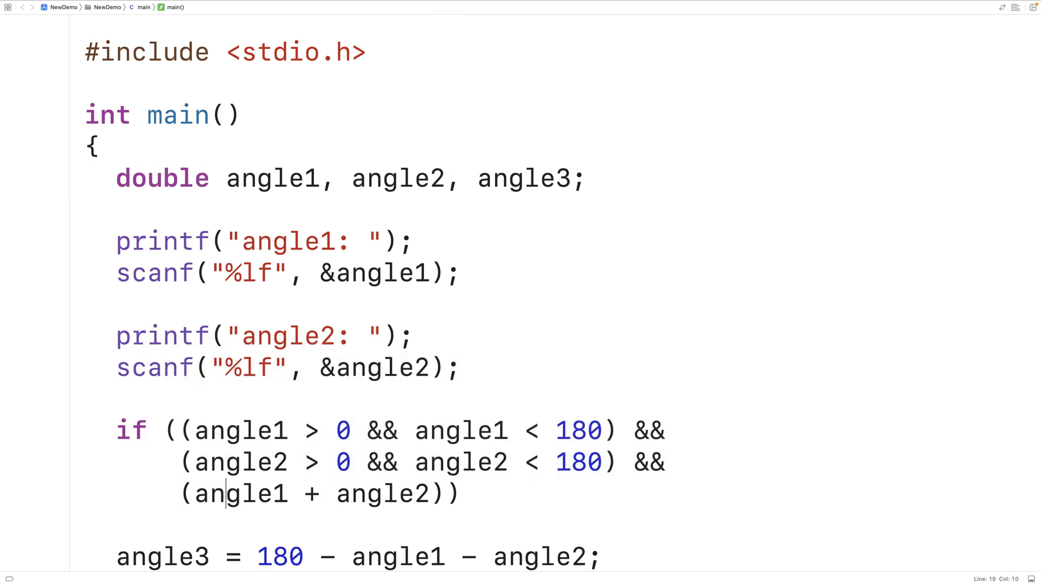
type("(")
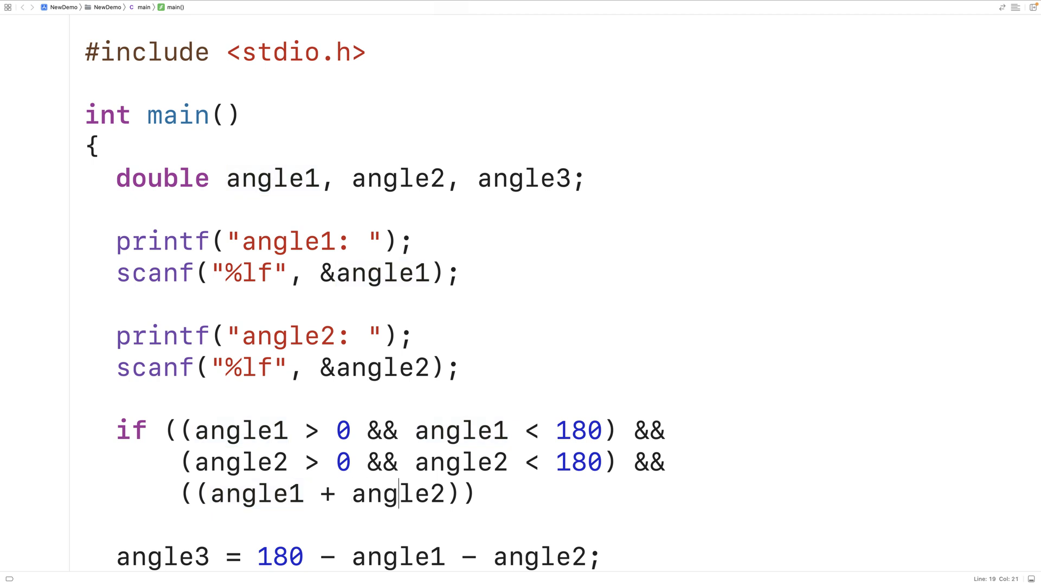
type("< 128")
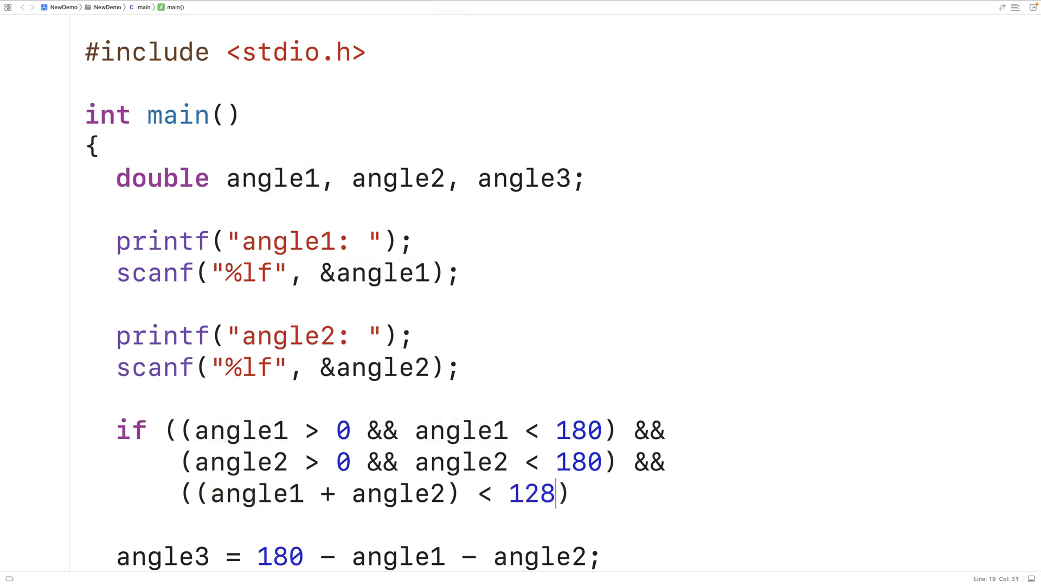
type("180")
type("else printf(\"angle")
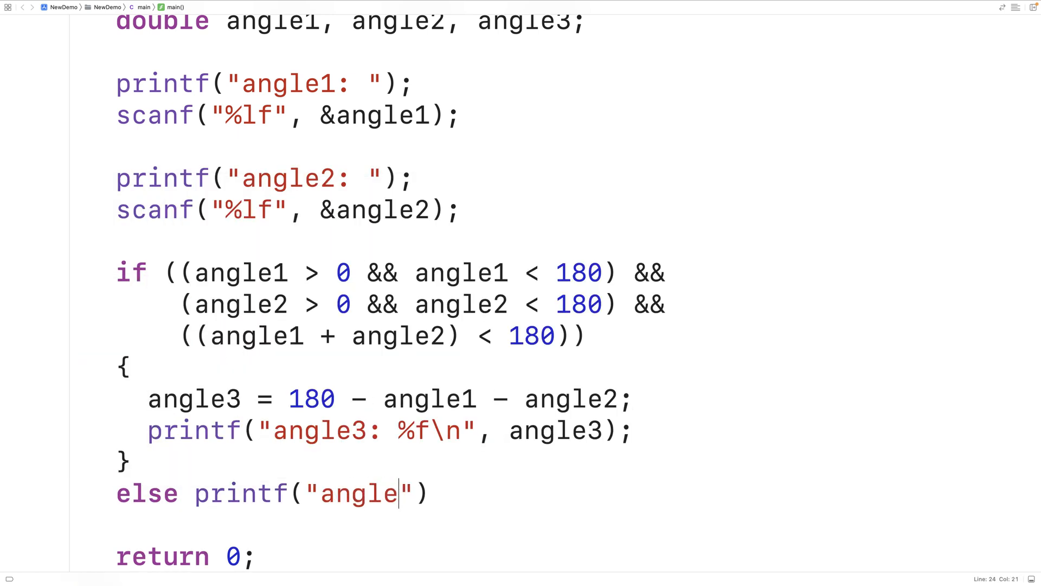
- Add the else printf "angle1 and/or angle2 are invalid!\n" and enter 200 when the program runs
type("1 and")
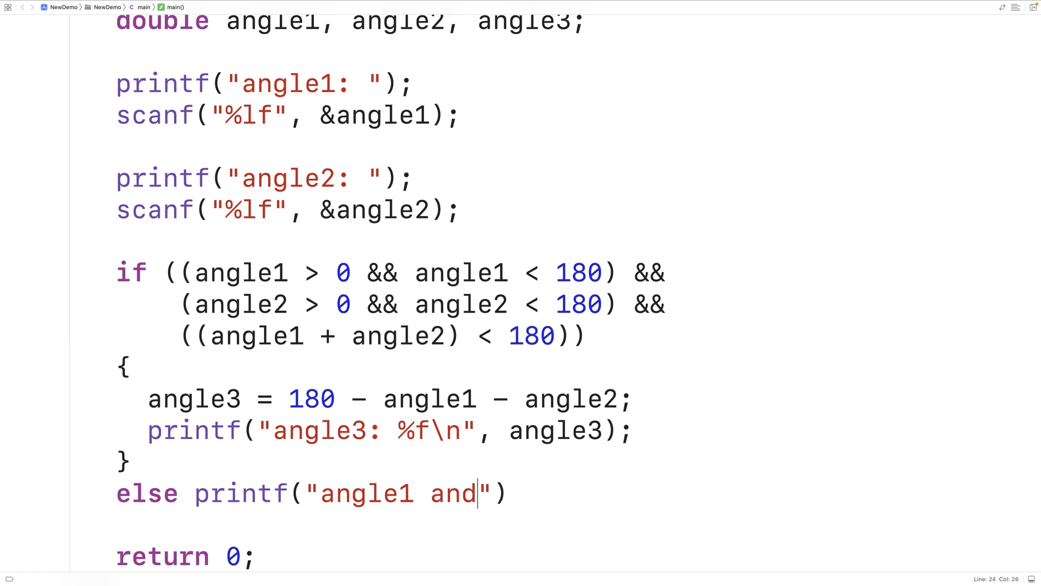
type("/or angle2 are")
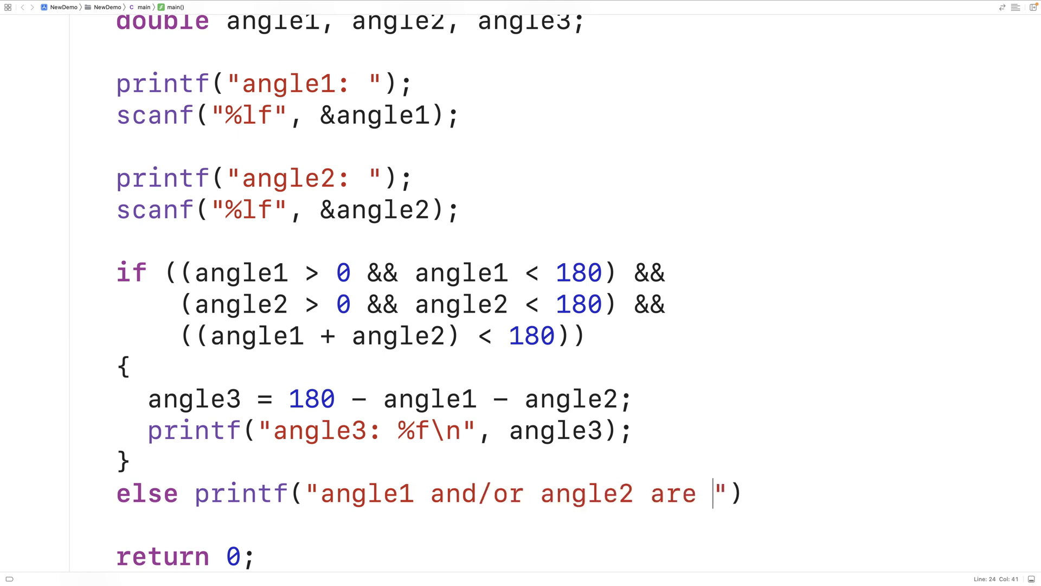
type("invalid!\\n")
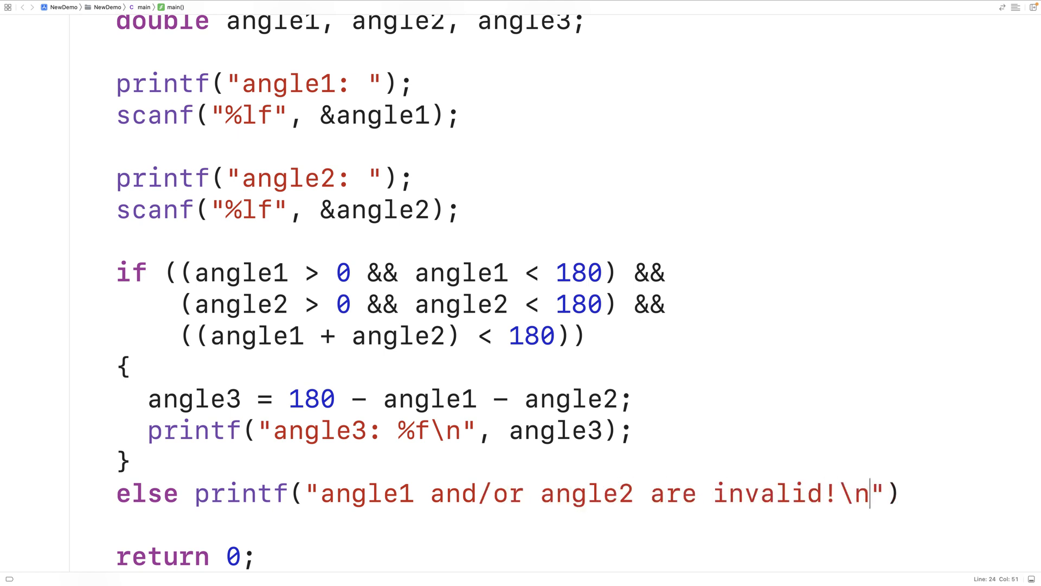
type(";")
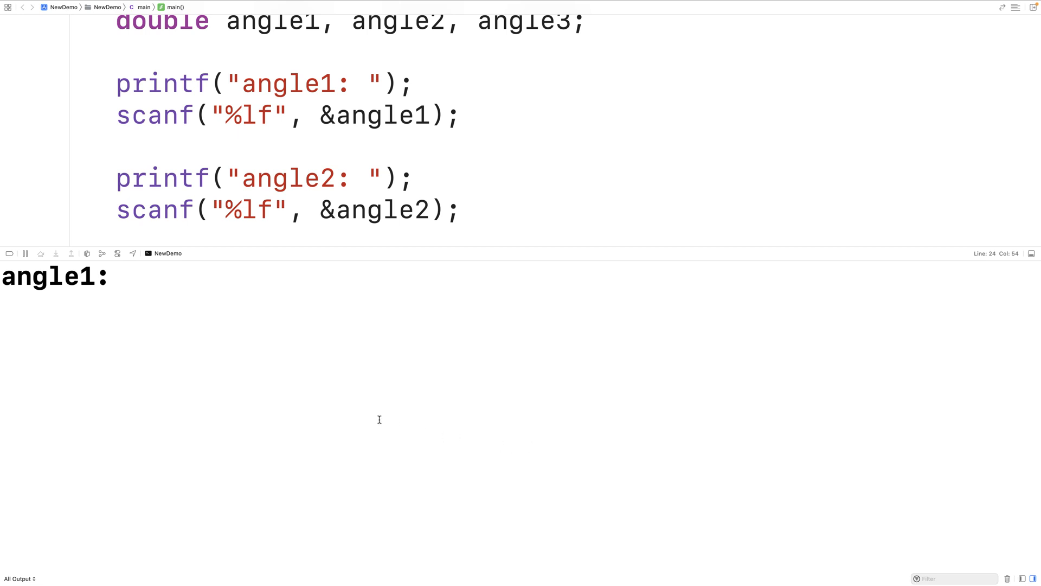
type("200")
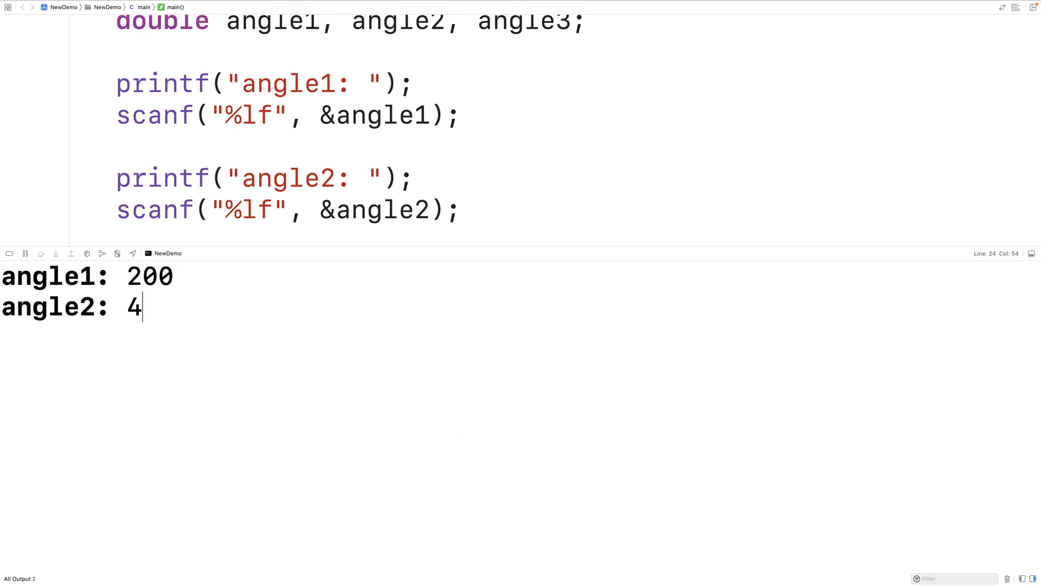